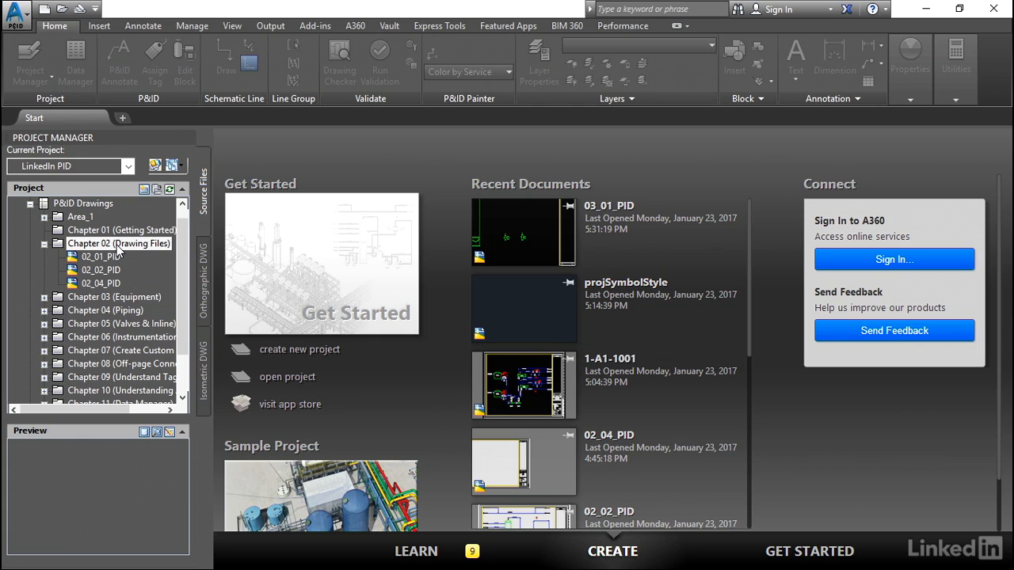
# Step: Add a new drawing file 02_05_PID under the project's Chapter 02 folder
pyautogui.click(118, 243)
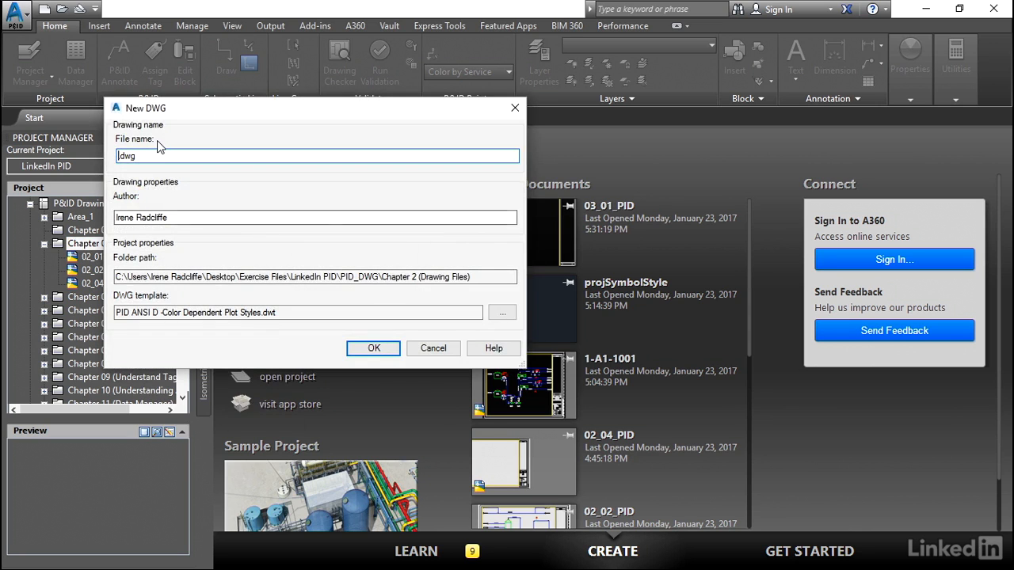
pyautogui.write('02_05_PID')
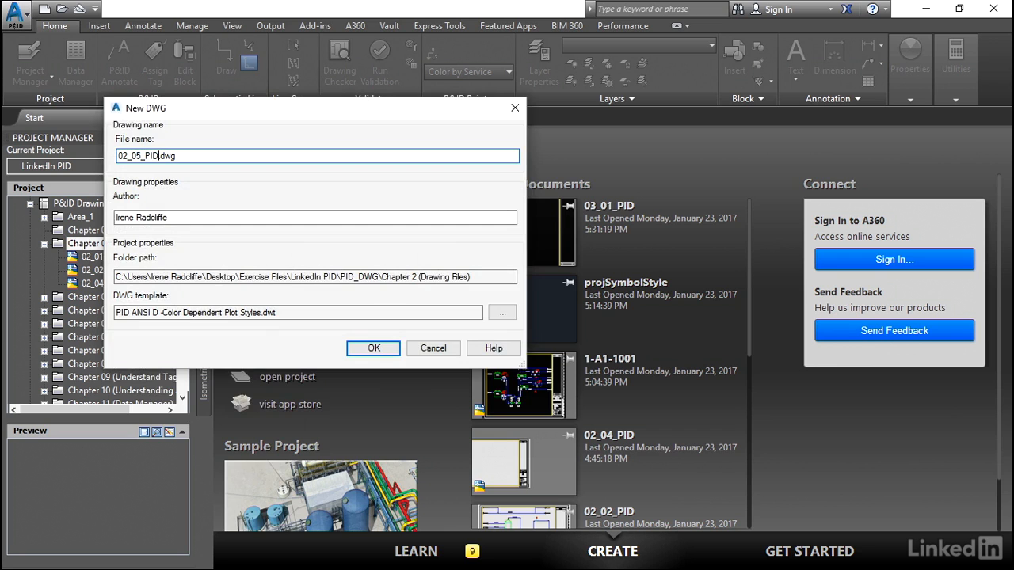
pyautogui.click(373, 348)
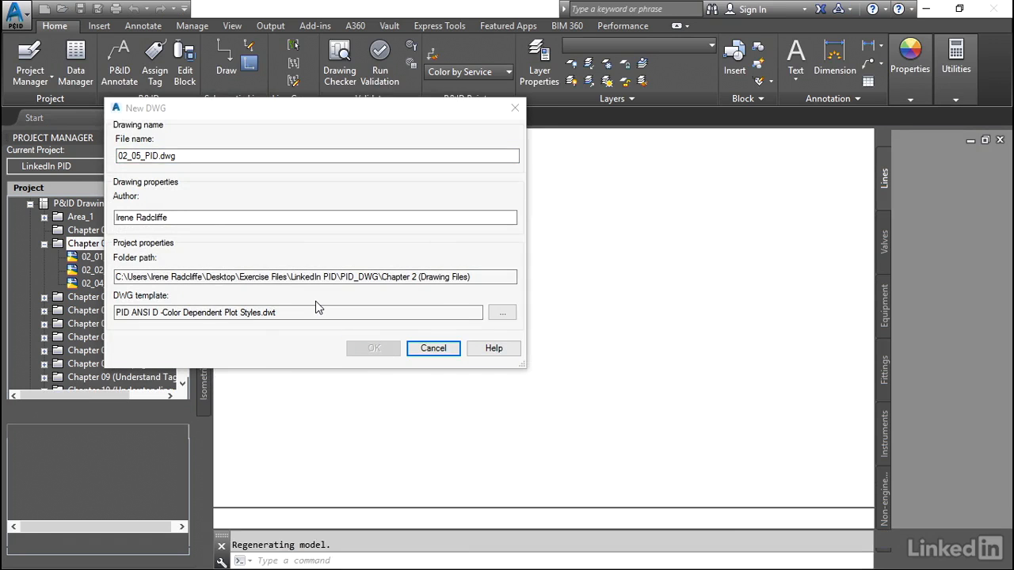
# Step: Zoom into the new 02_05_PID drawing's title block to see its placeholder fields
pyautogui.click(373, 349)
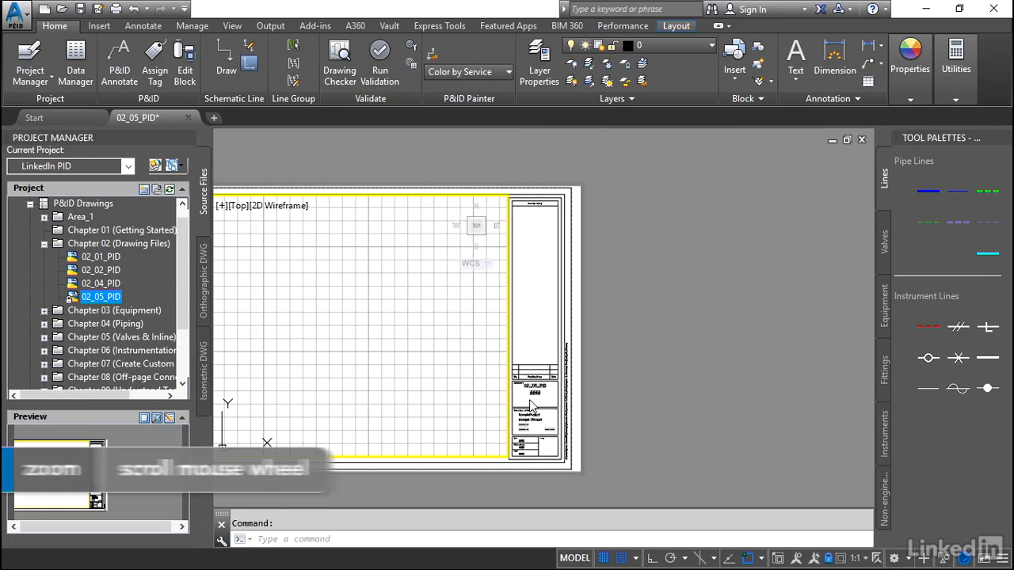
pyautogui.scroll(3)
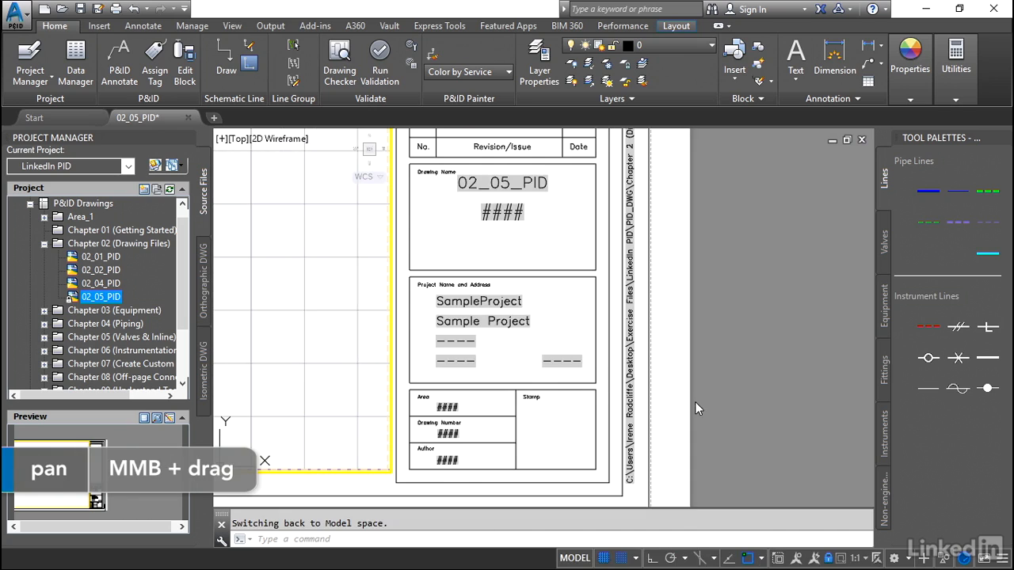
pyautogui.moveTo(480, 309)
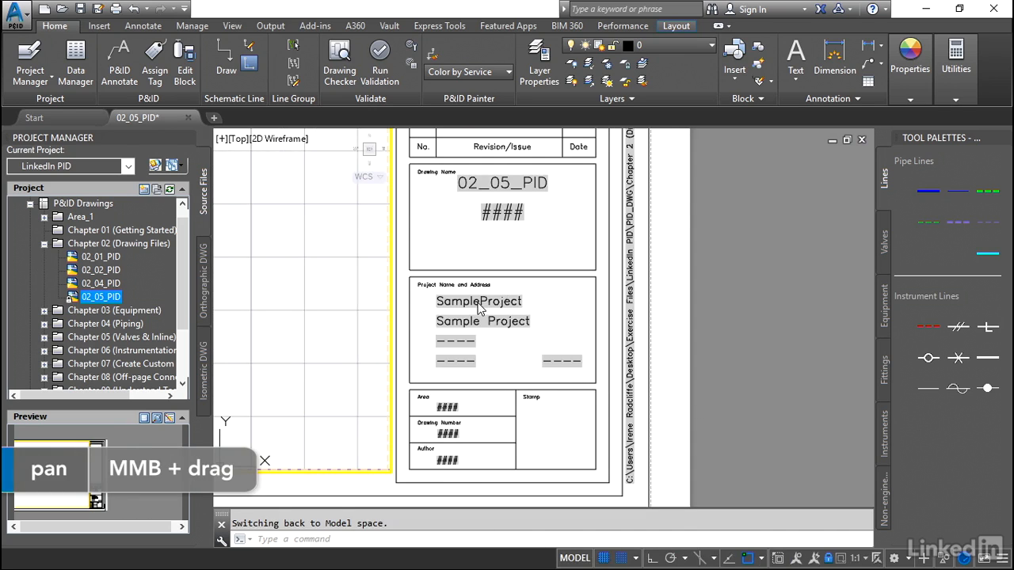
pyautogui.moveTo(471, 463)
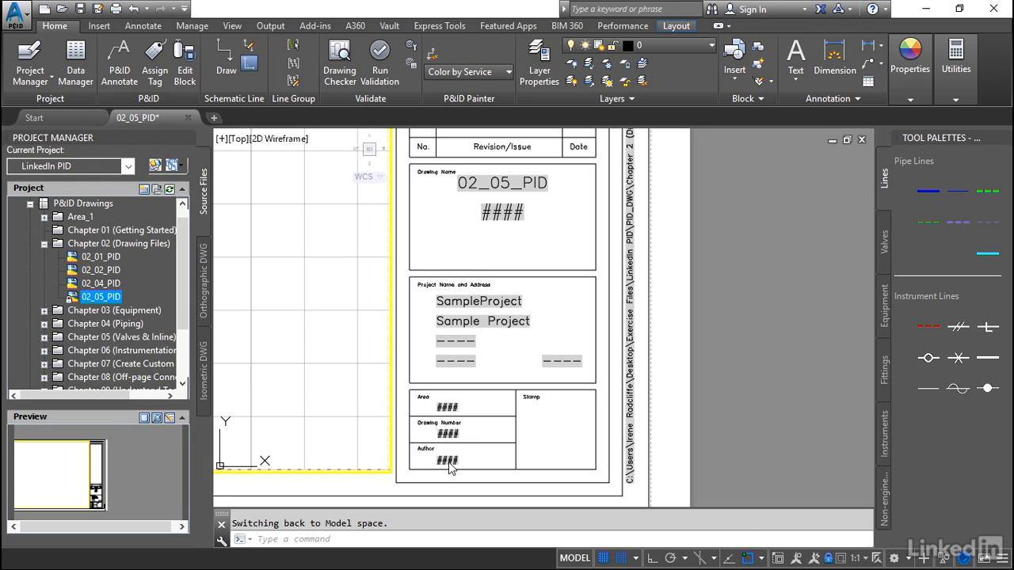
pyautogui.moveTo(488, 186)
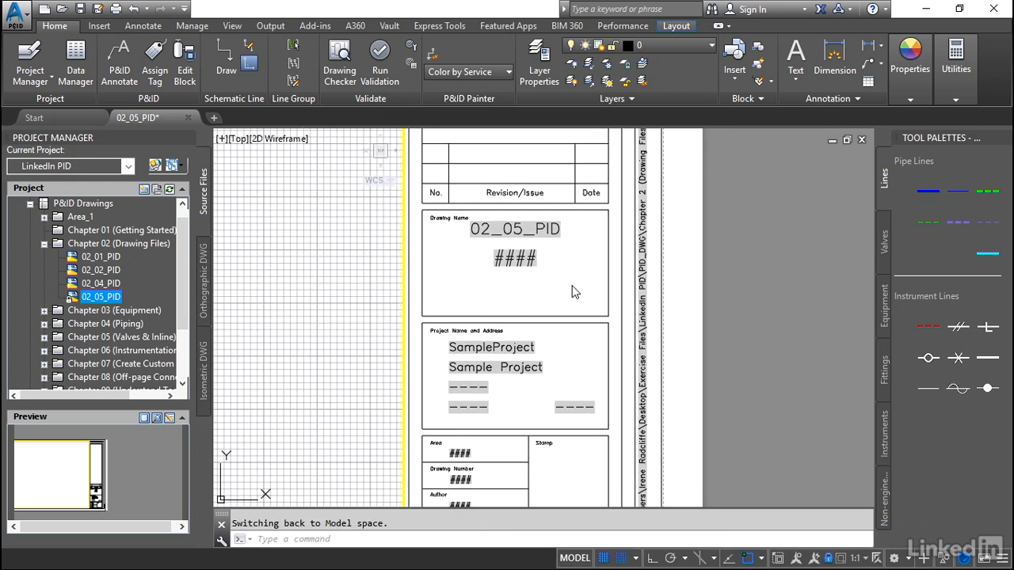
pyautogui.scroll(-3)
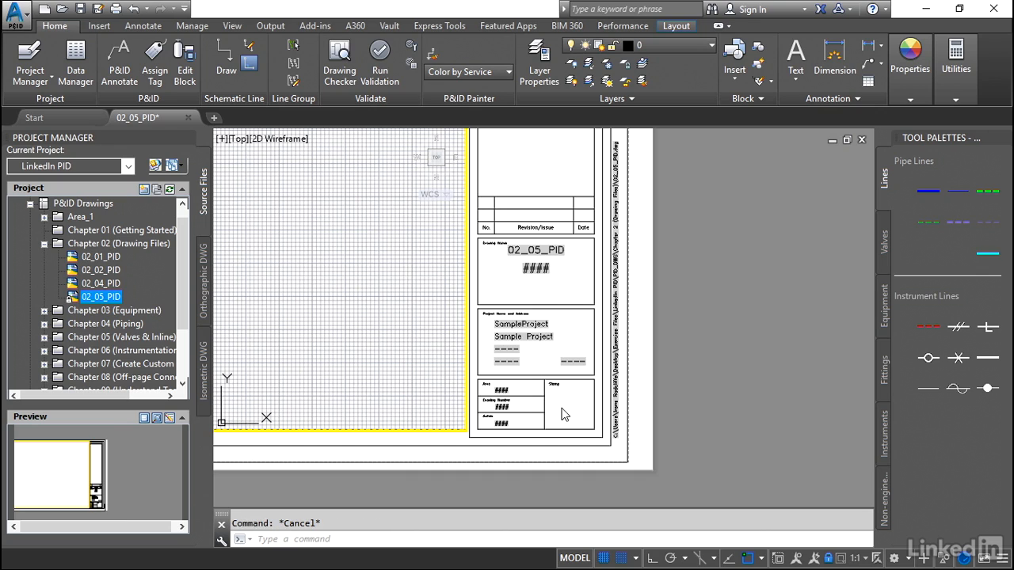
pyautogui.moveTo(562, 314)
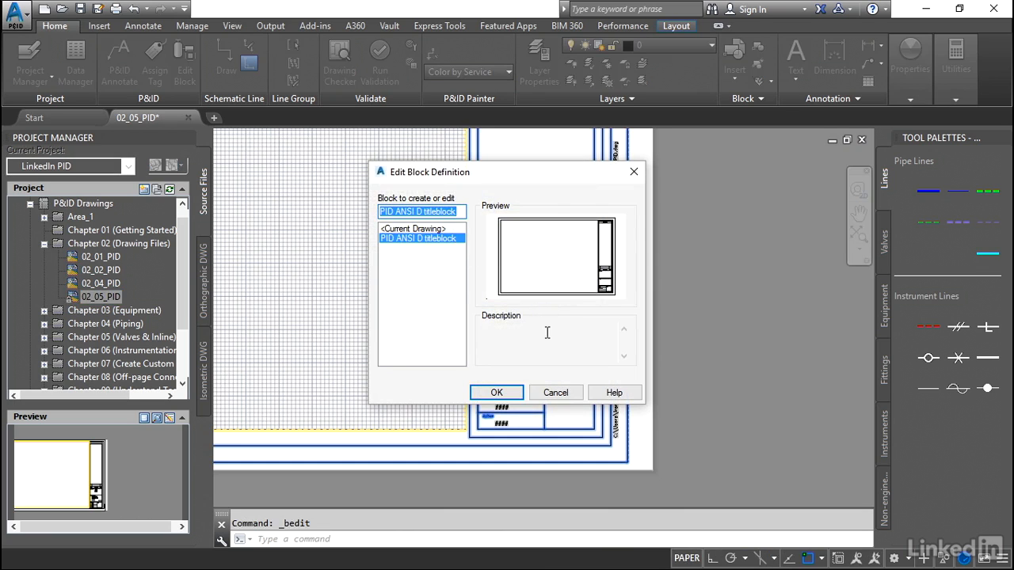
pyautogui.click(496, 392)
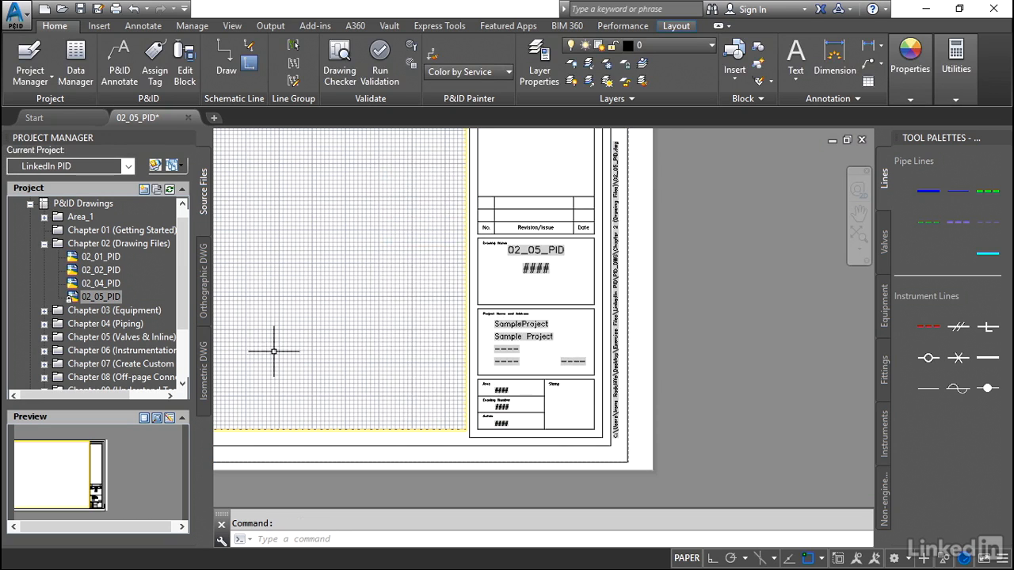
pyautogui.moveTo(569, 256)
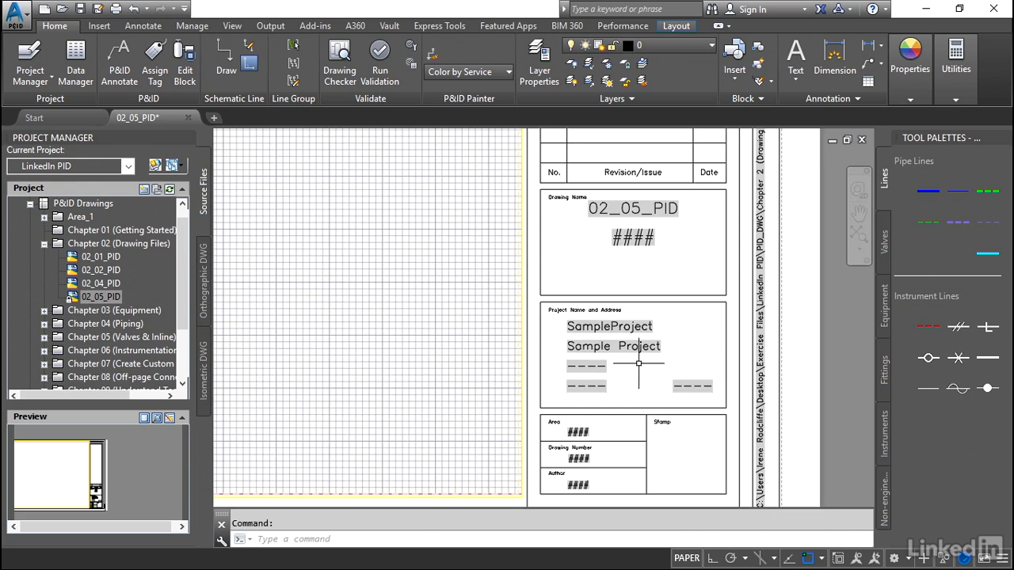
pyautogui.moveTo(645, 366)
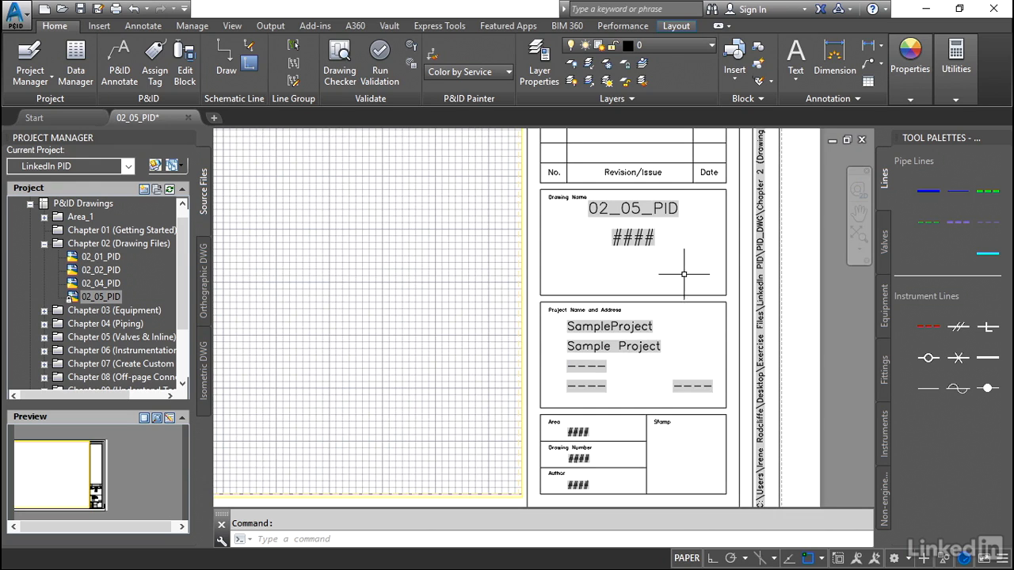
pyautogui.doubleClick(613, 346)
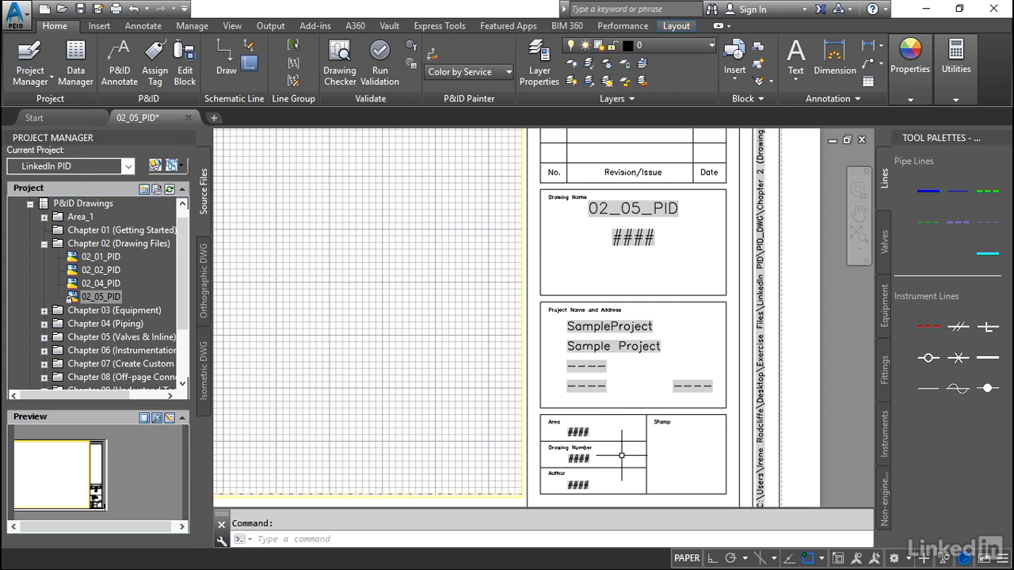
pyautogui.moveTo(620, 454)
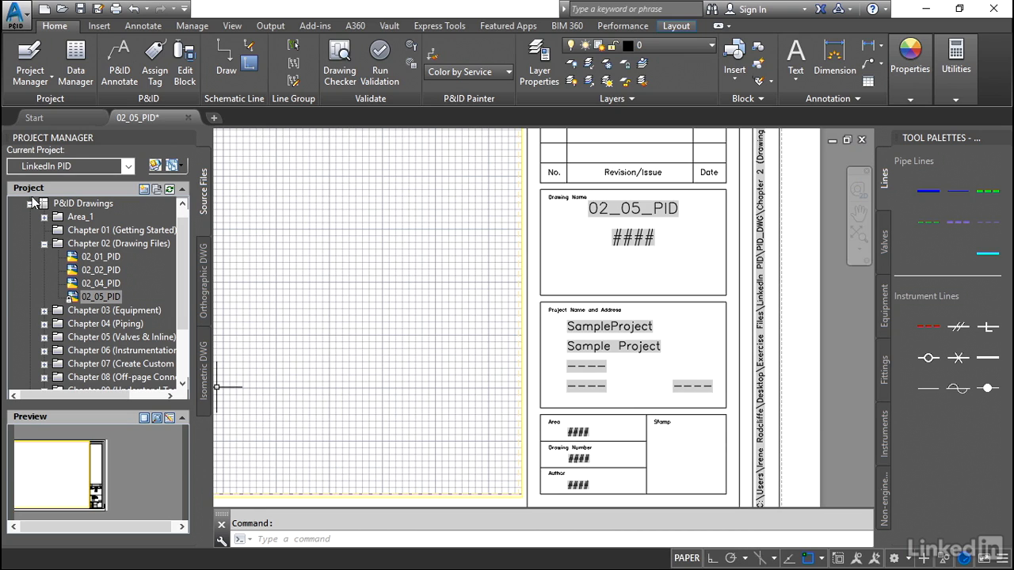
# Step: Open the Project Setup properties for SampleProject
pyautogui.click(16, 203)
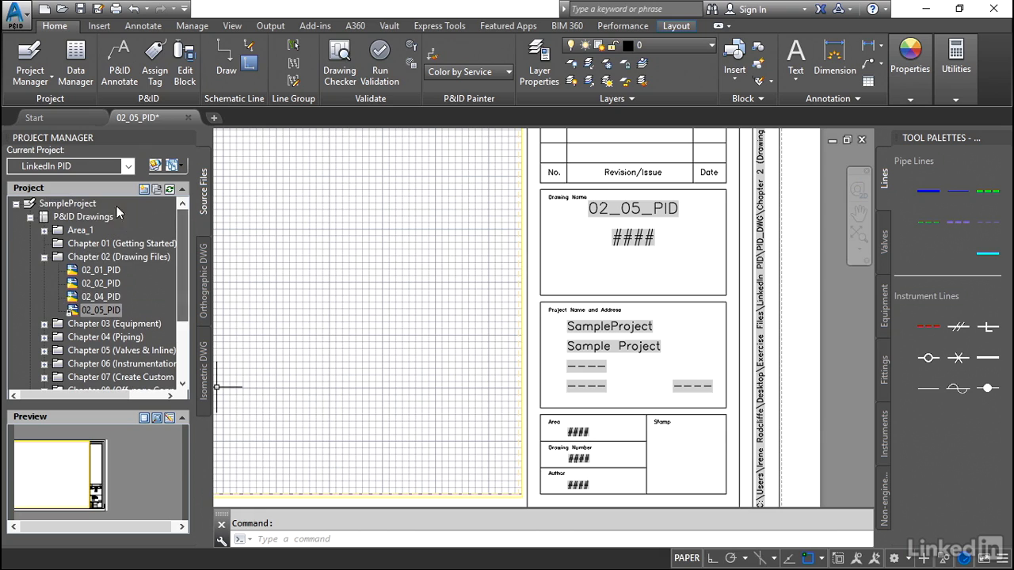
pyautogui.rightClick(67, 204)
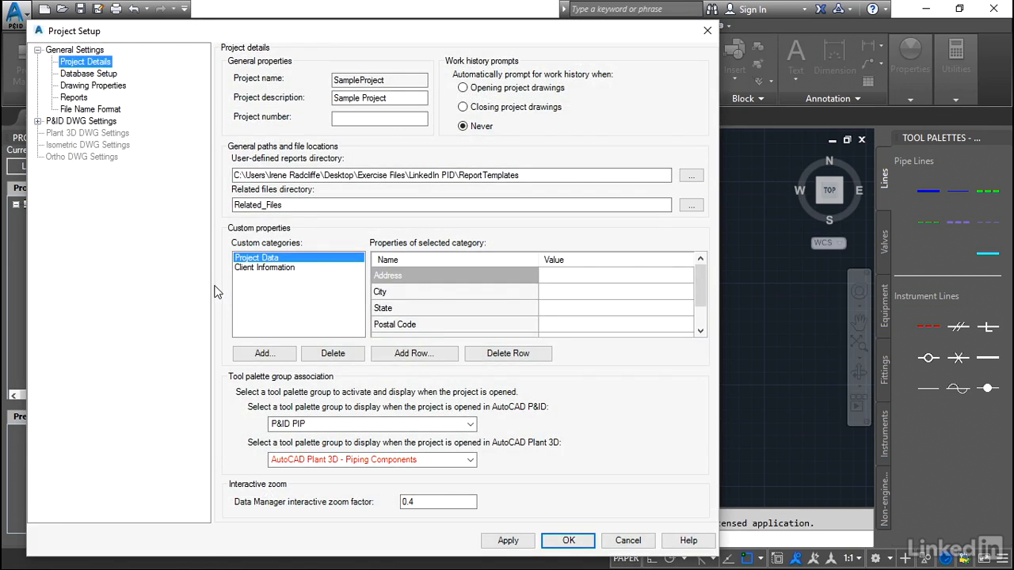
pyautogui.moveTo(91, 34)
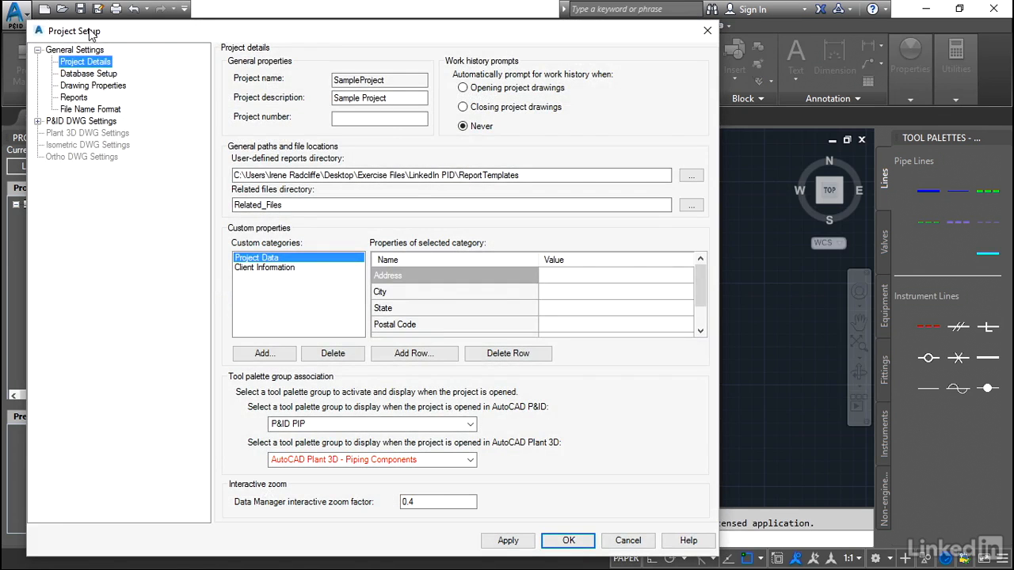
pyautogui.click(380, 98)
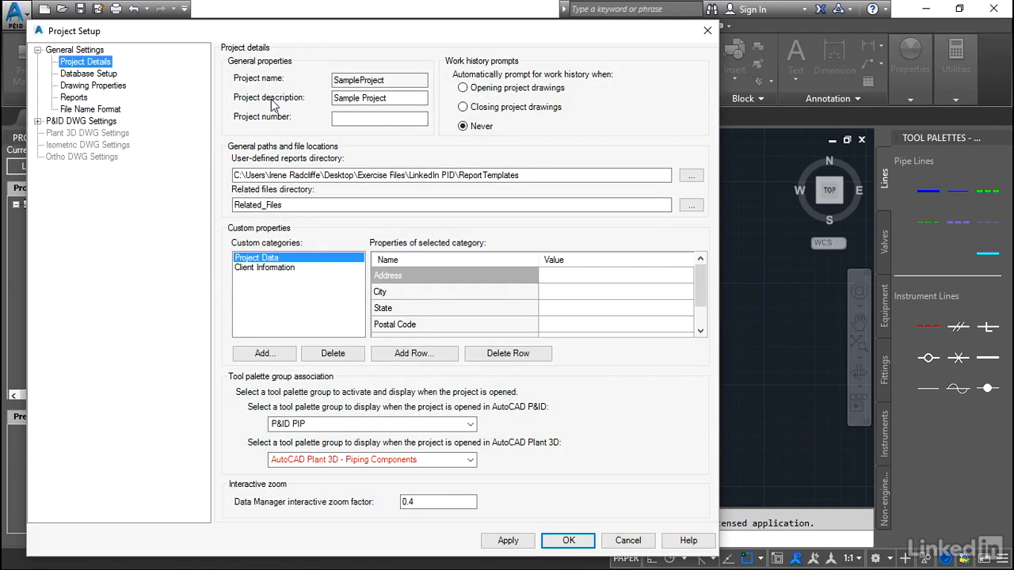
# Step: Enter project description LinkedIn PID and project number ABC123 in Project Details
pyautogui.click(380, 98)
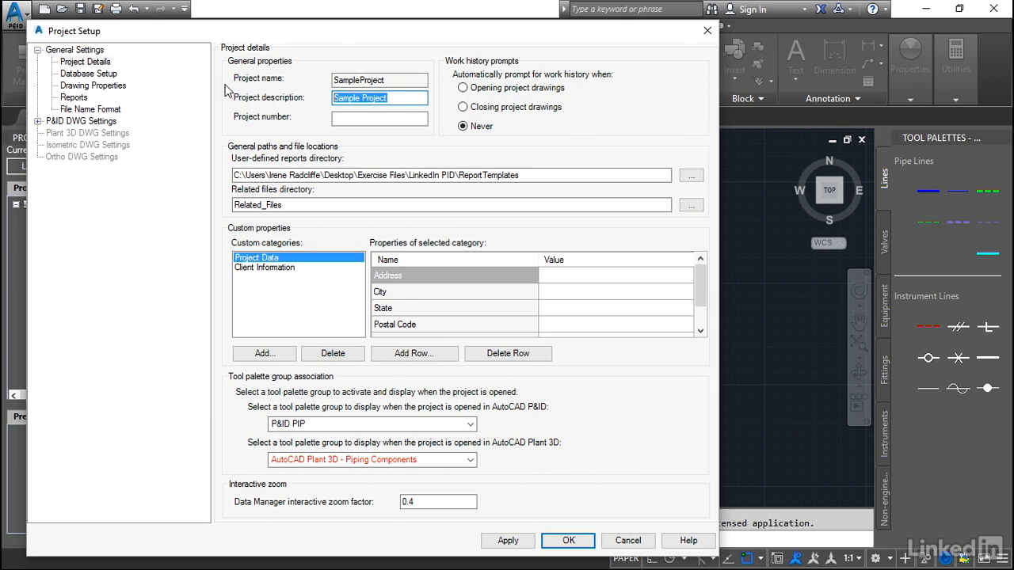
pyautogui.write('LinkedIn')
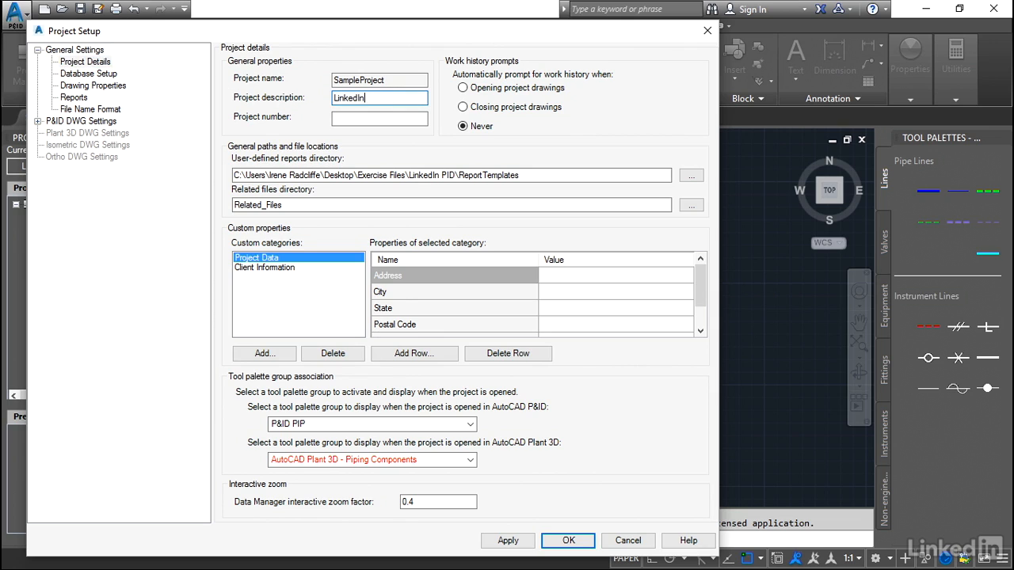
pyautogui.click(379, 118)
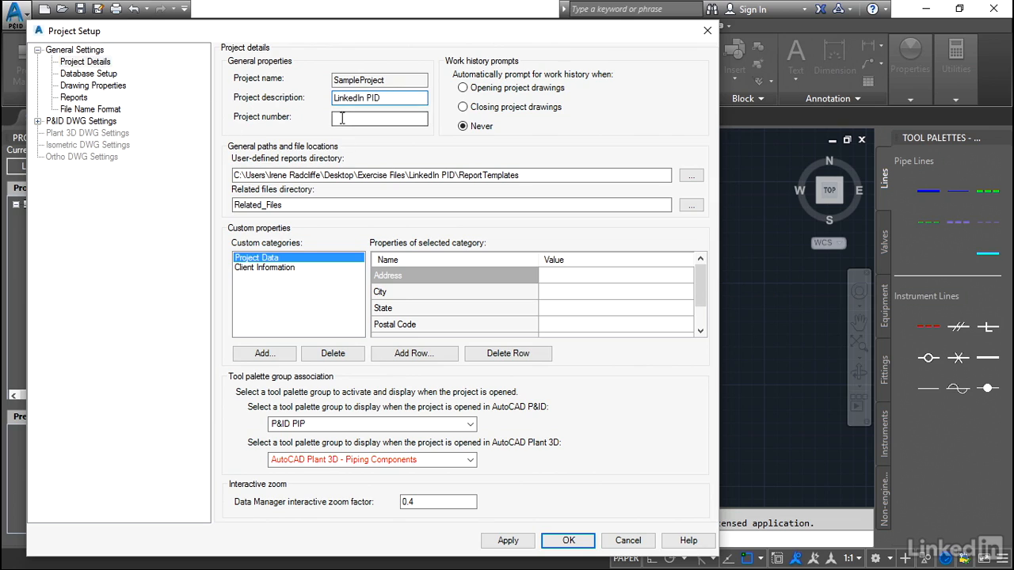
pyautogui.write('LI')
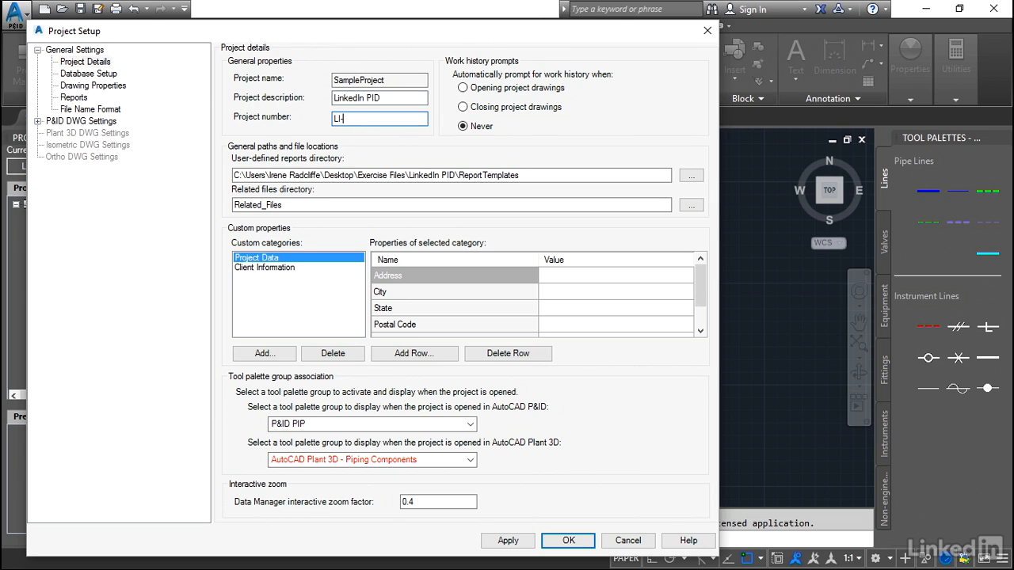
pyautogui.write('-PID-01')
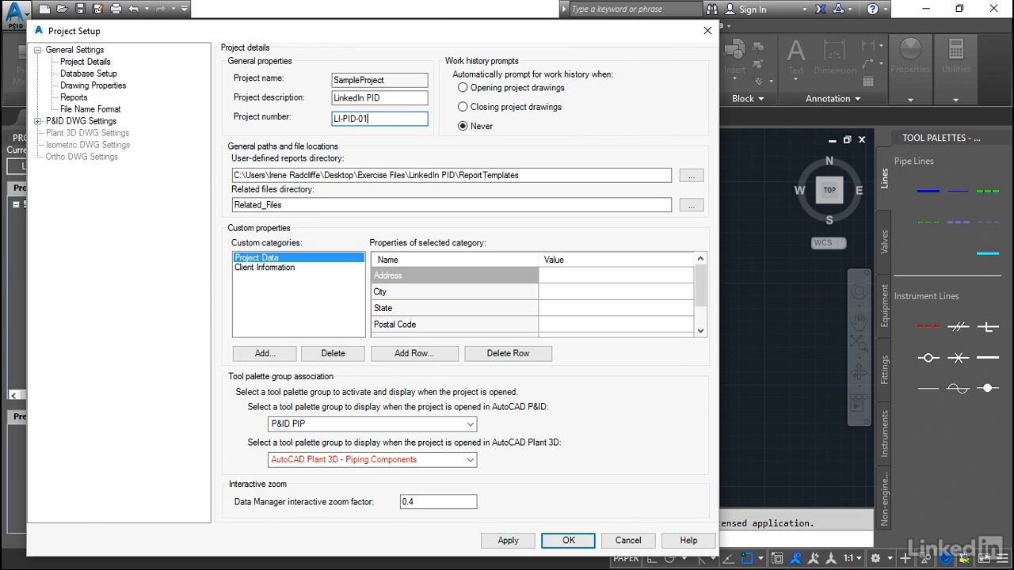
pyautogui.tripleClick(379, 118)
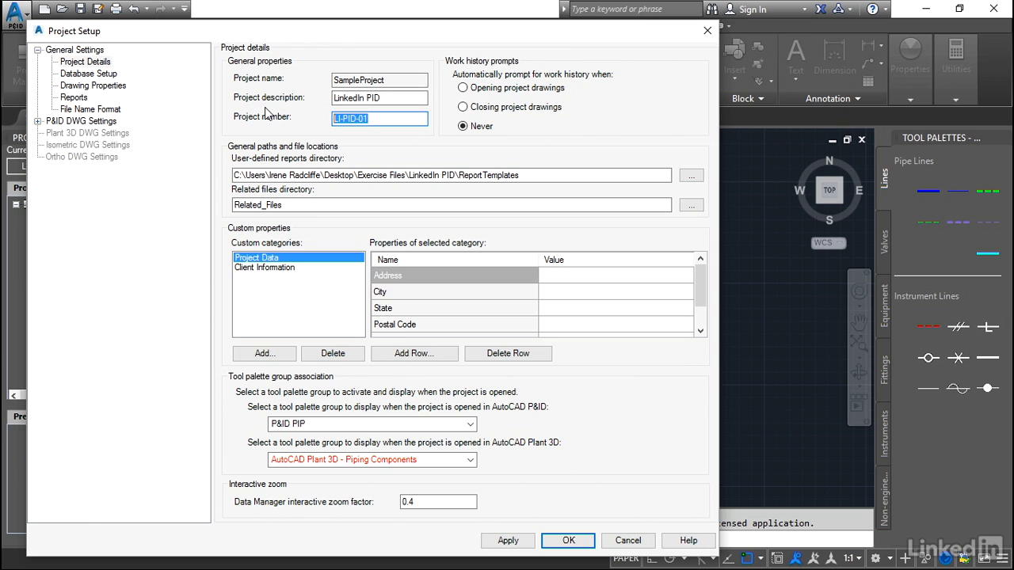
pyautogui.write('ABC')
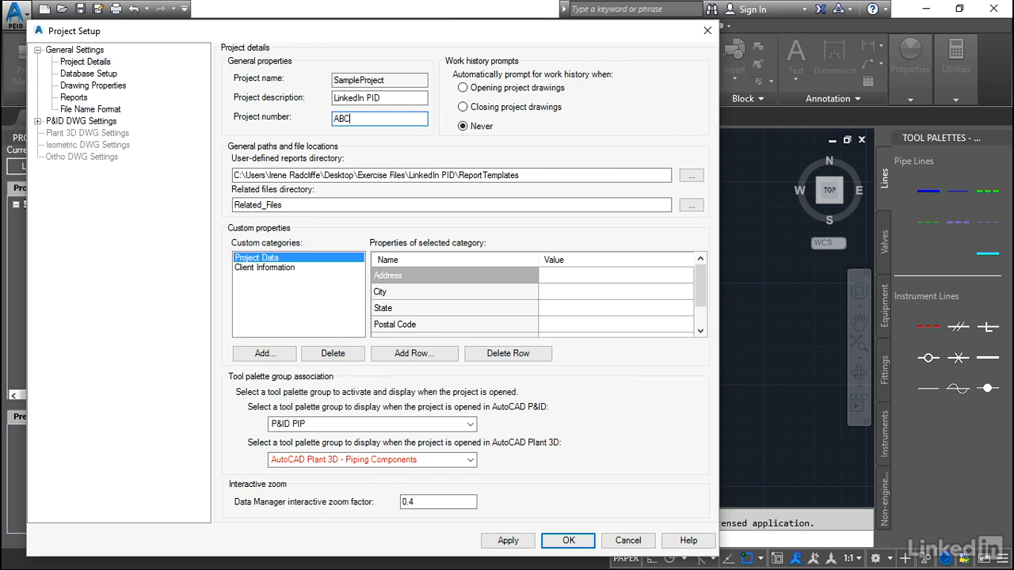
pyautogui.write('123')
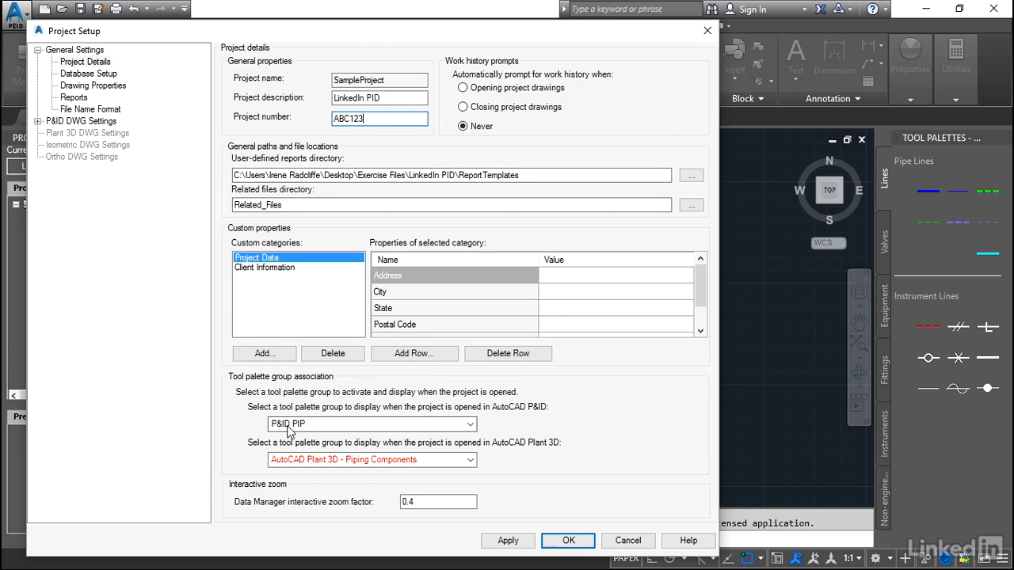
pyautogui.moveTo(566, 322)
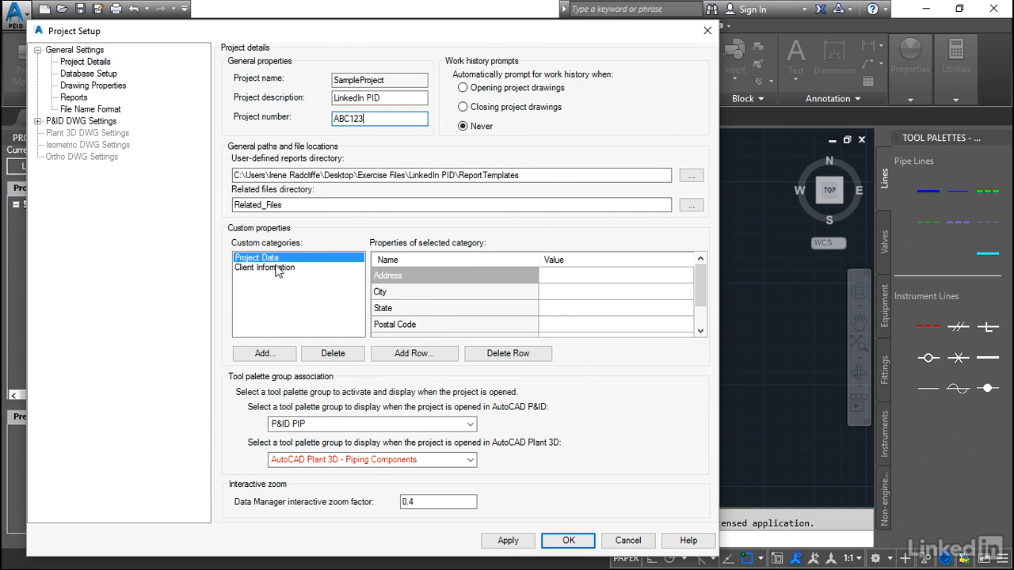
pyautogui.click(263, 267)
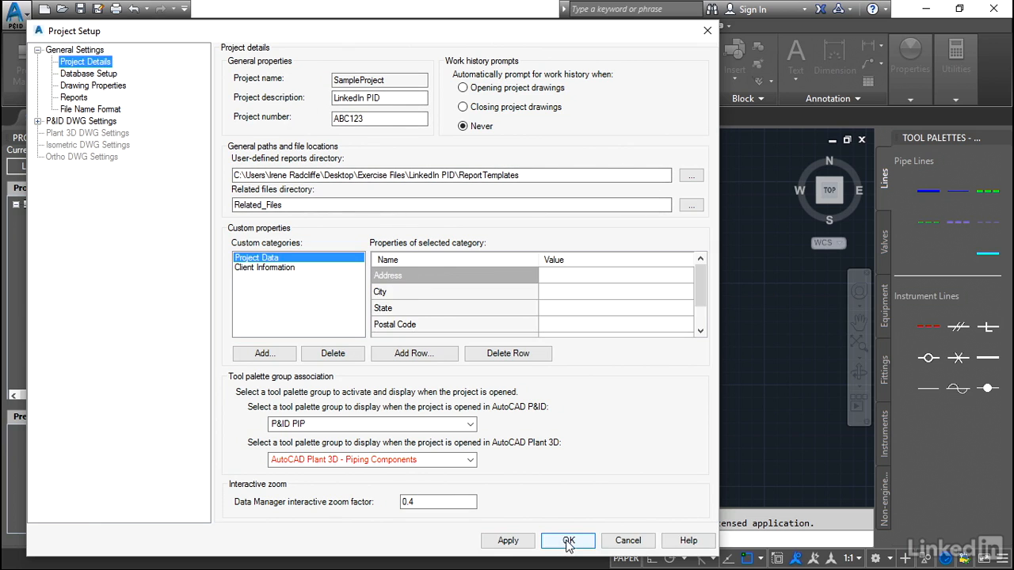
# Step: Confirm Project Setup, keeping description LinkedIn PID and number ABC123
pyautogui.click(568, 541)
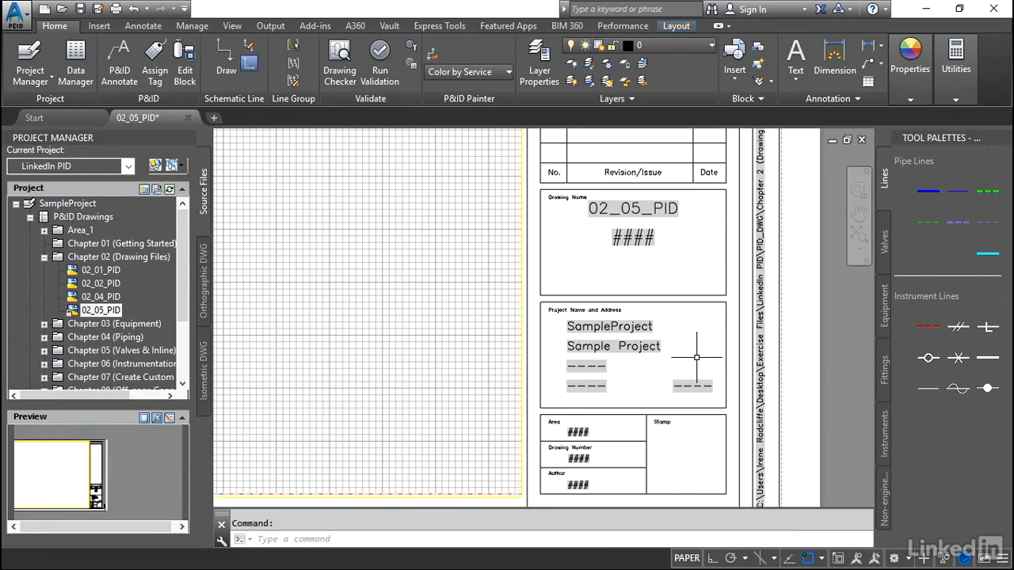
# Step: Regenerate 02_05_PID with REGENALL and open drawing 02_04_PID from Project Manager
pyautogui.write('rege')
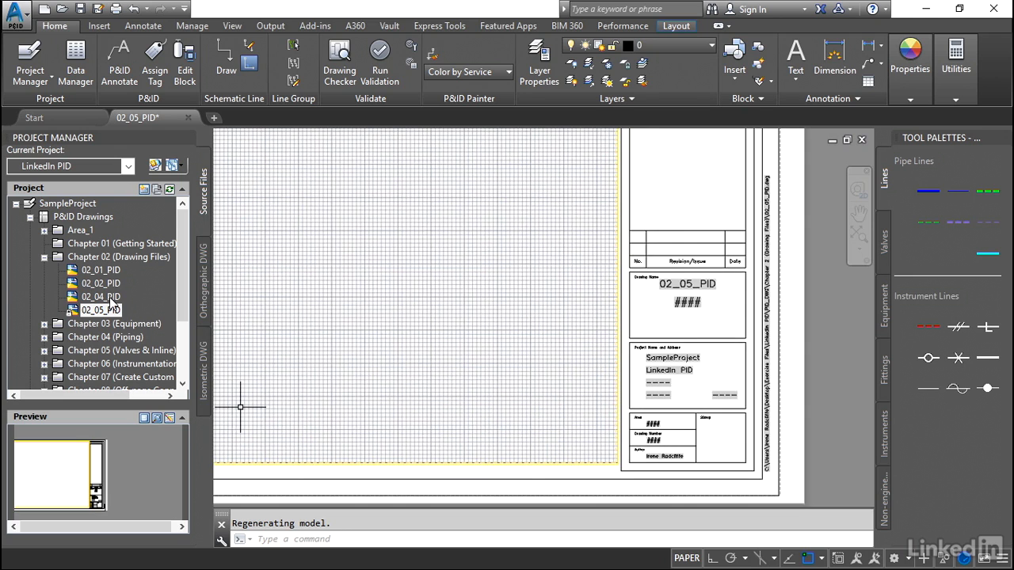
pyautogui.doubleClick(100, 297)
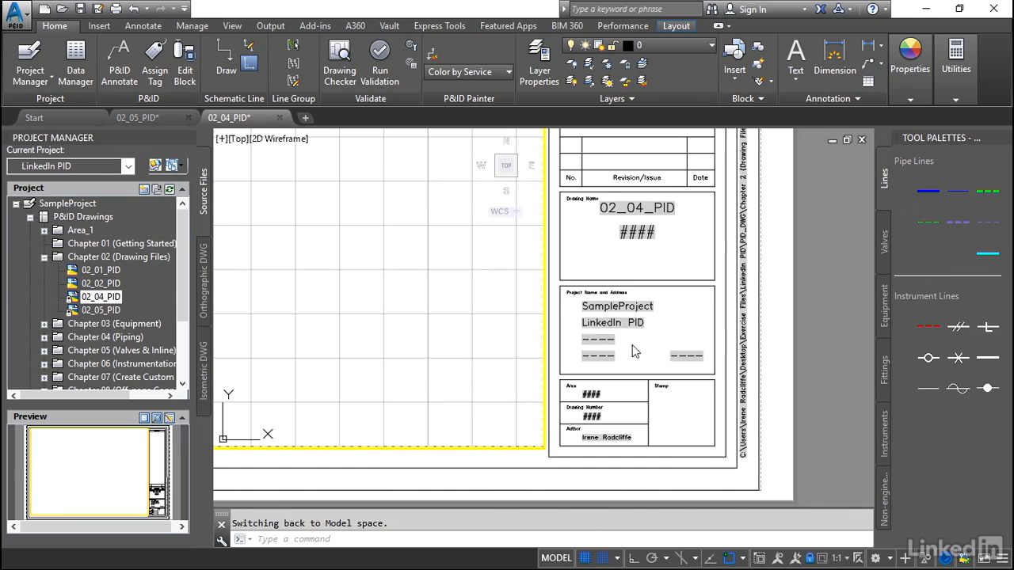
pyautogui.moveTo(654, 372)
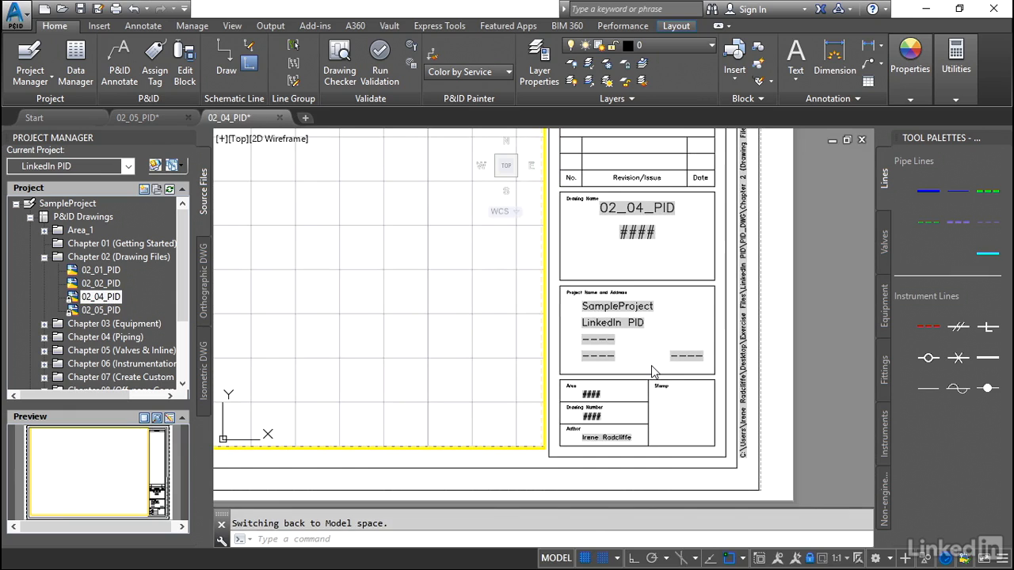
pyautogui.moveTo(658, 341)
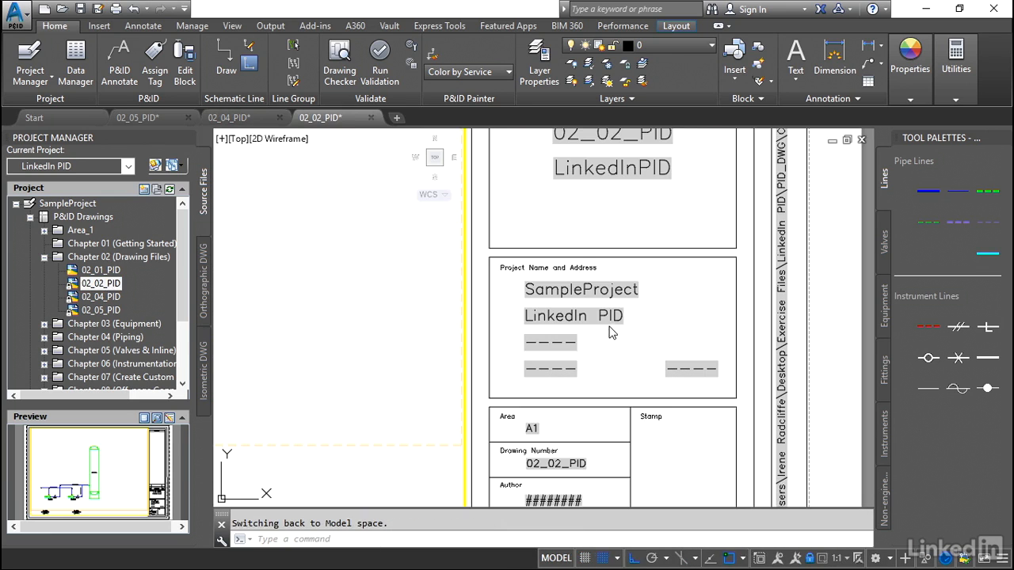
pyautogui.moveTo(644, 351)
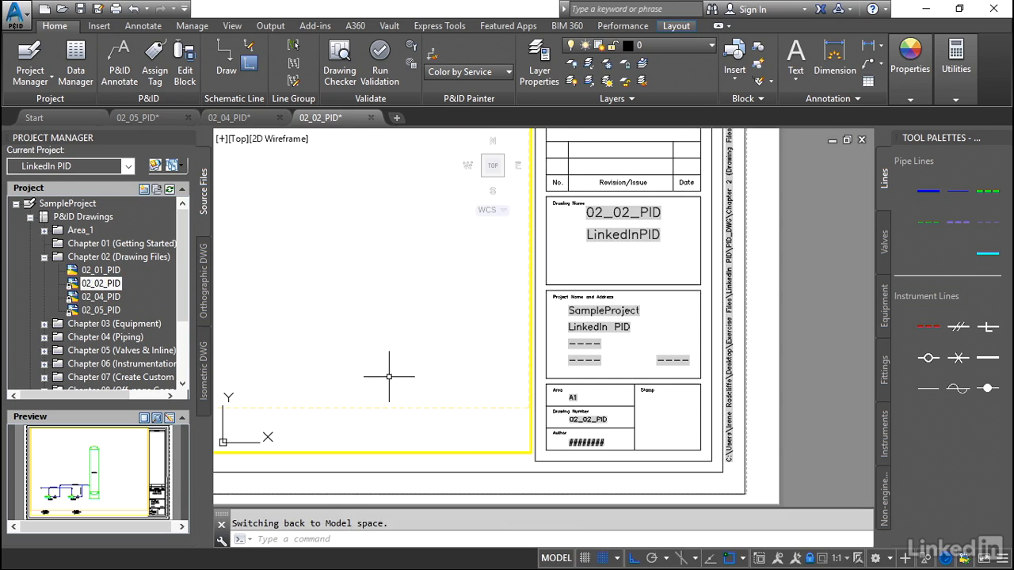
pyautogui.moveTo(102, 310)
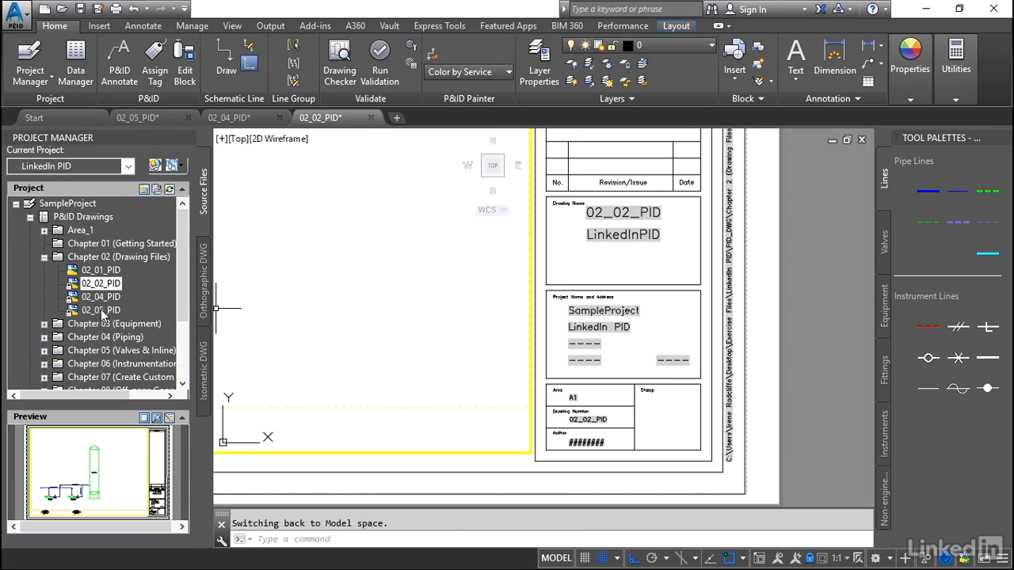
# Step: In 02_05_PID's Drawing Properties, enter number PID_02_05, area 200, description 'Area 200 sheet 5'
pyautogui.rightClick(101, 310)
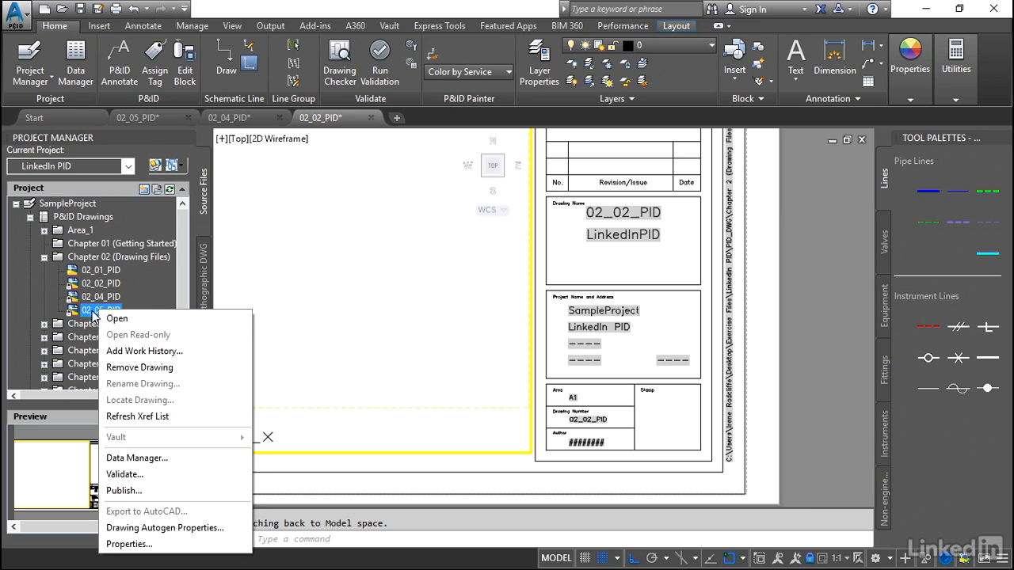
pyautogui.moveTo(127, 544)
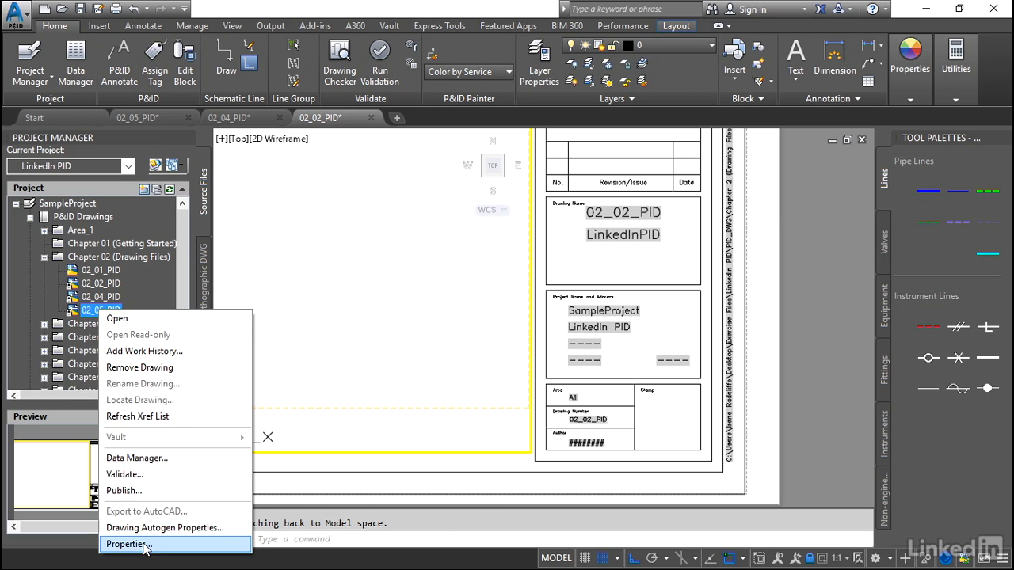
pyautogui.click(127, 544)
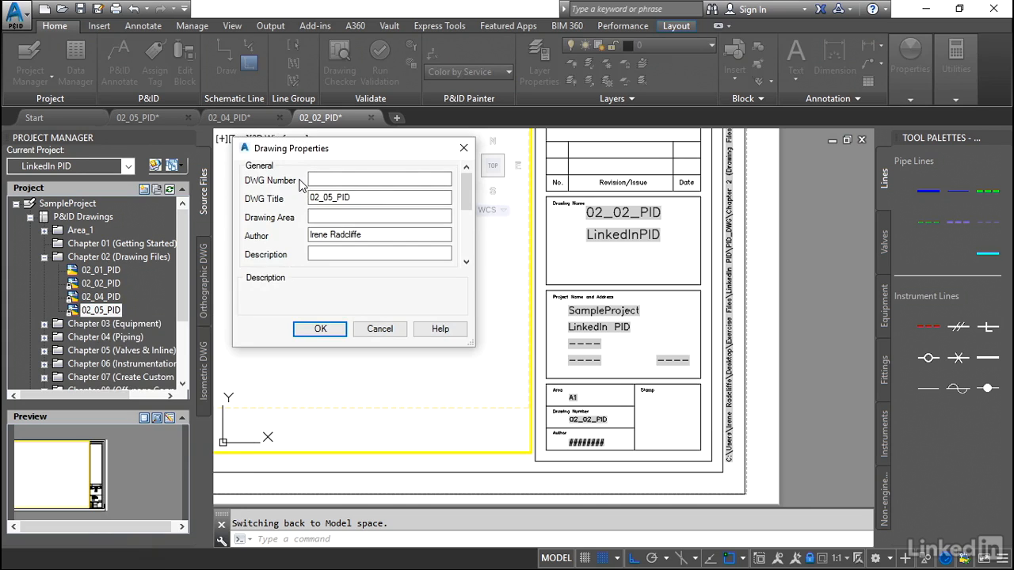
pyautogui.click(379, 180)
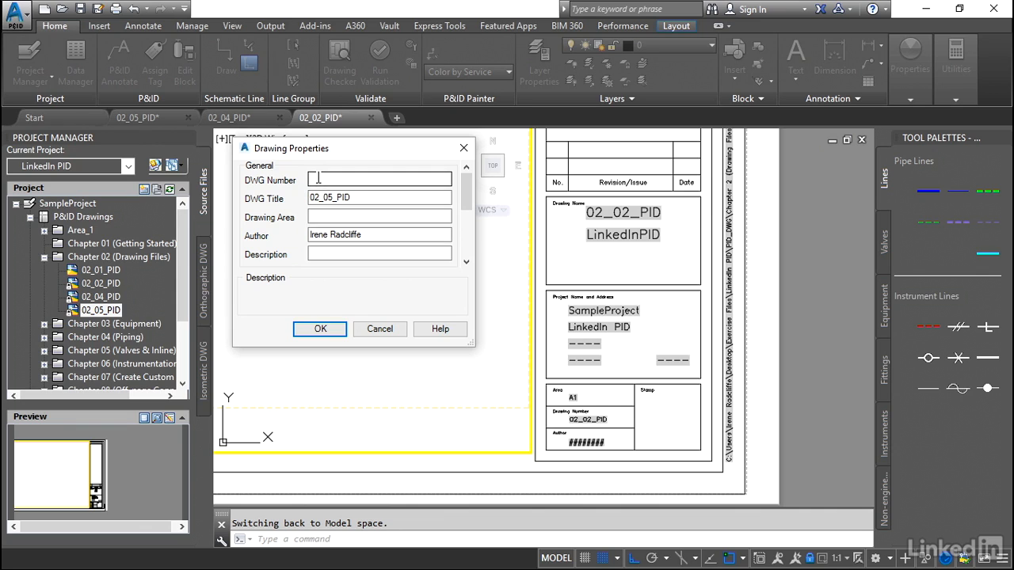
pyautogui.click(379, 179)
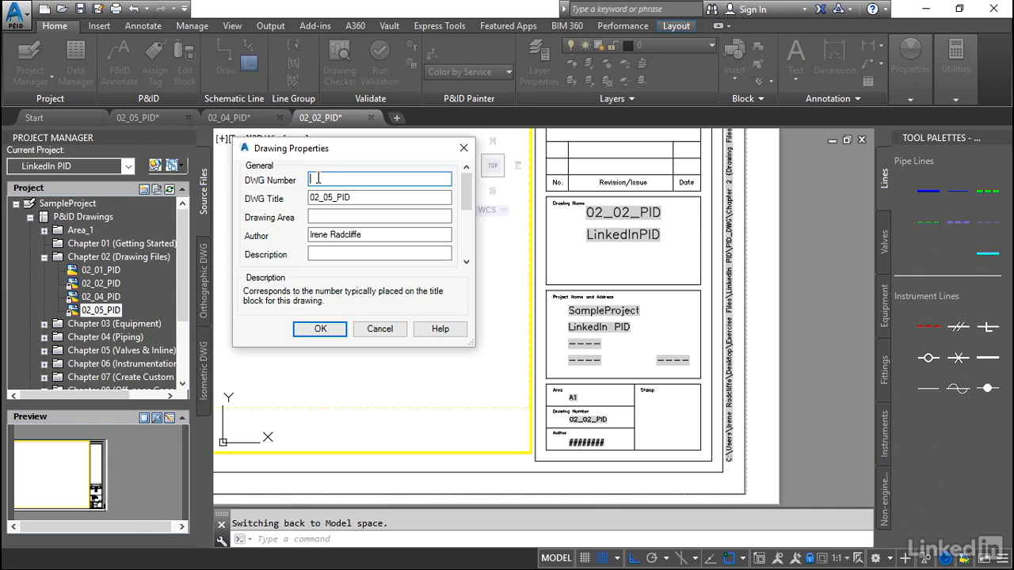
pyautogui.write('PID_02_05')
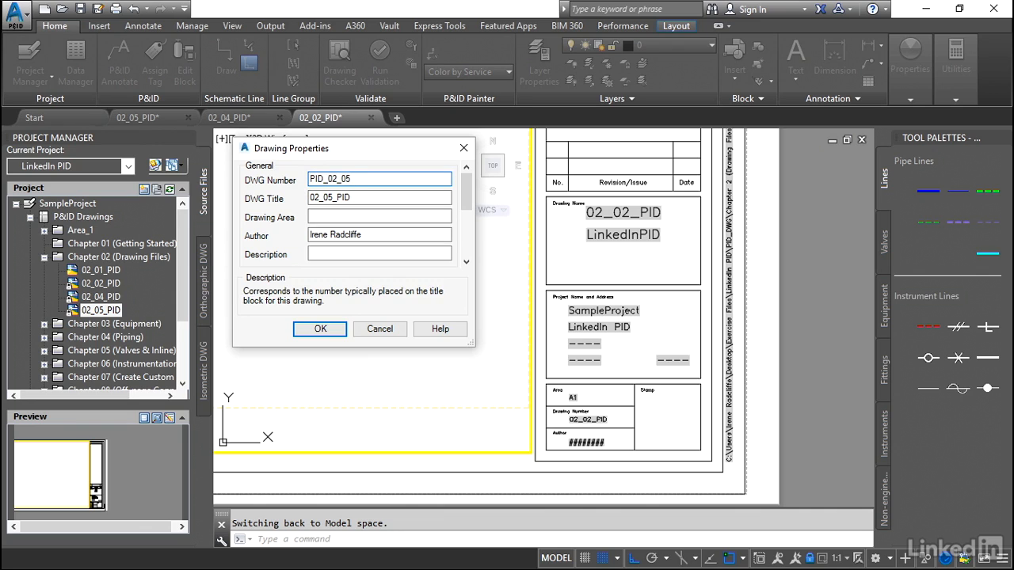
pyautogui.click(379, 216)
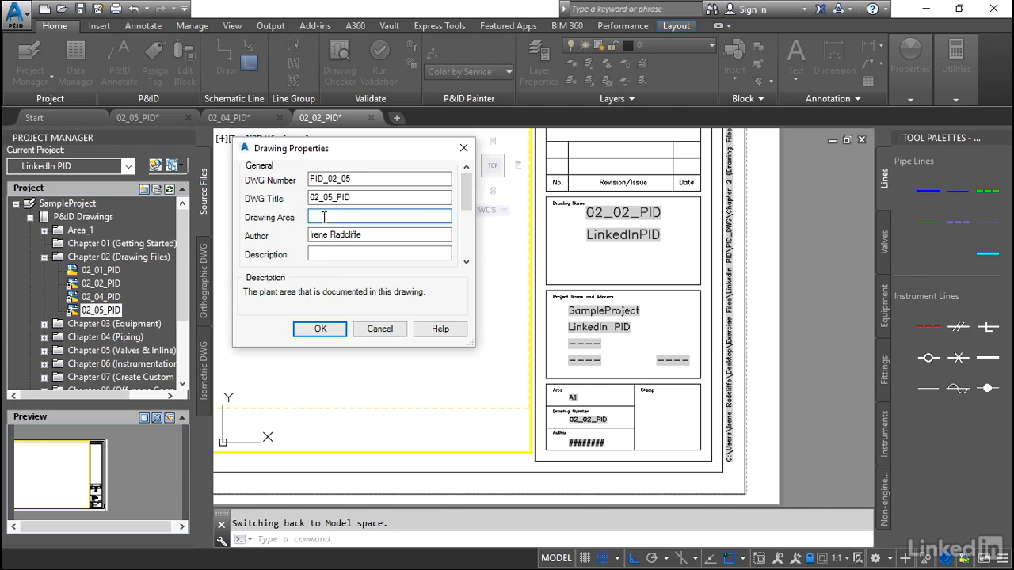
pyautogui.write('200')
pyautogui.click(380, 254)
pyautogui.write('Area')
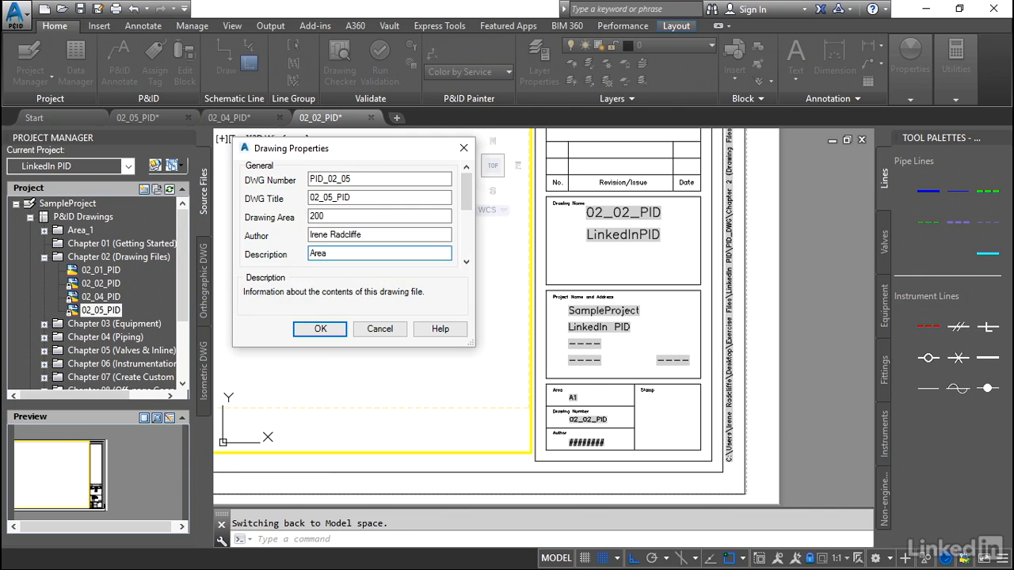
pyautogui.write('200')
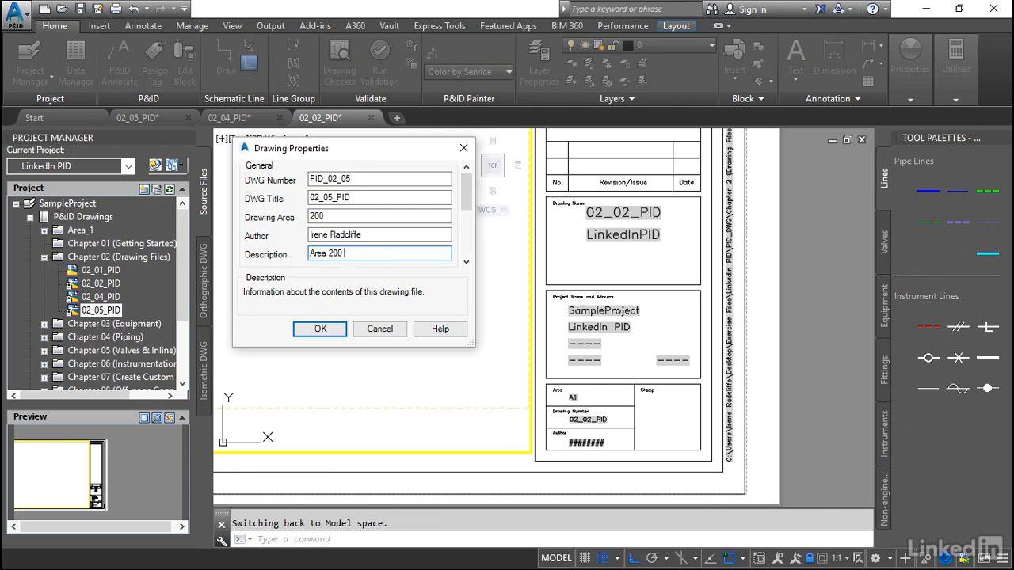
pyautogui.write('sheet 5')
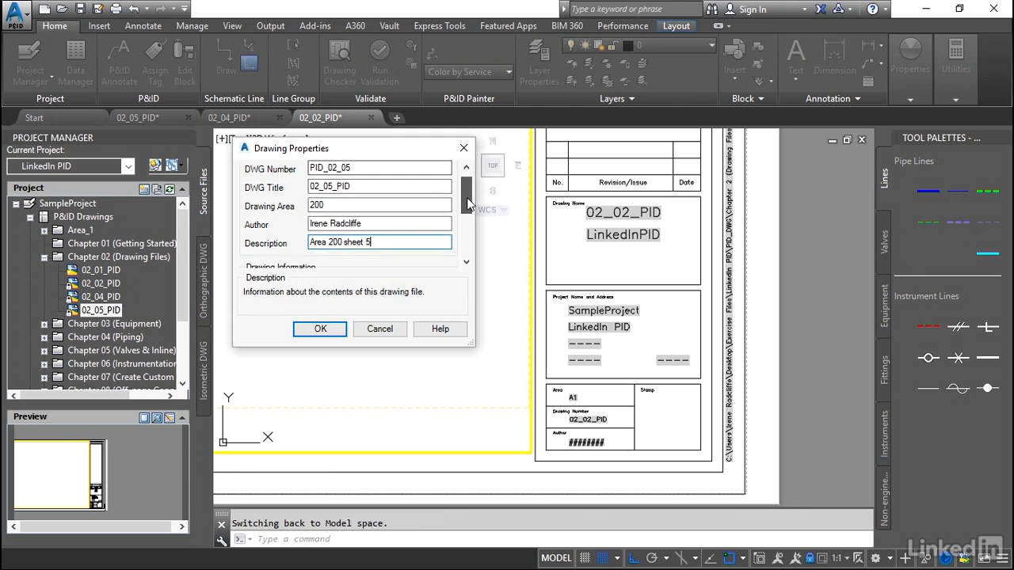
pyautogui.scroll(-3)
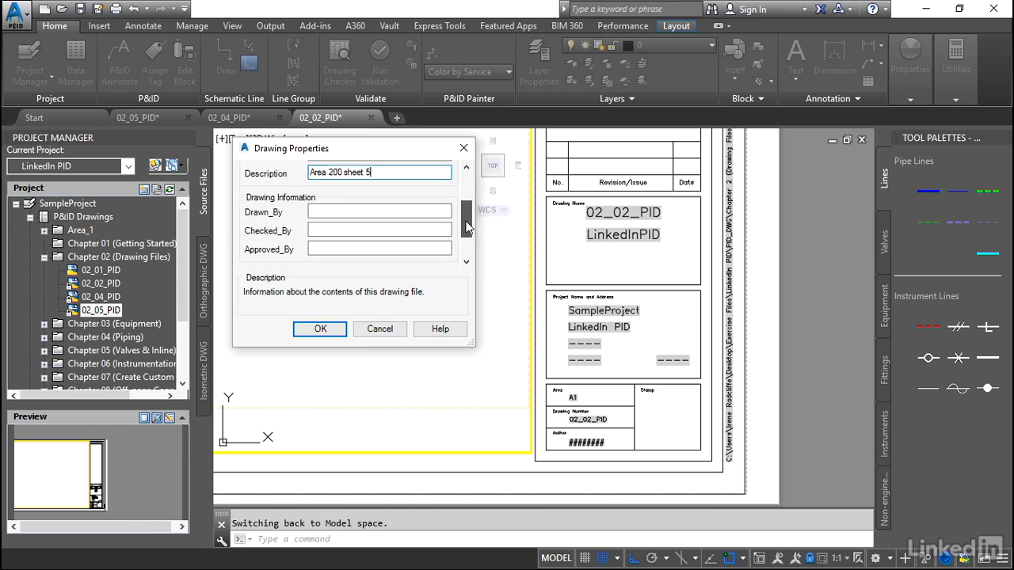
pyautogui.scroll(-3)
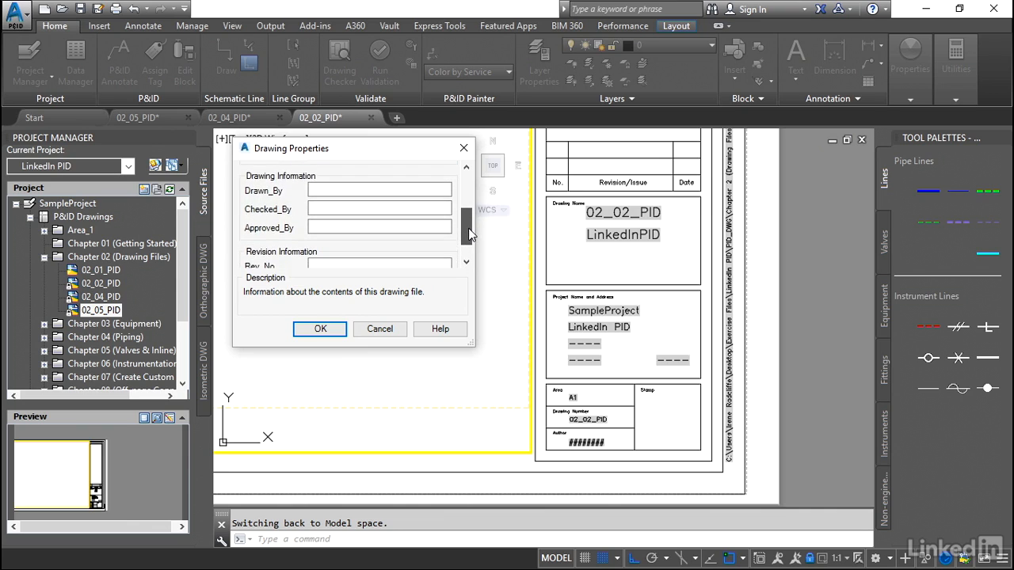
pyautogui.scroll(-3)
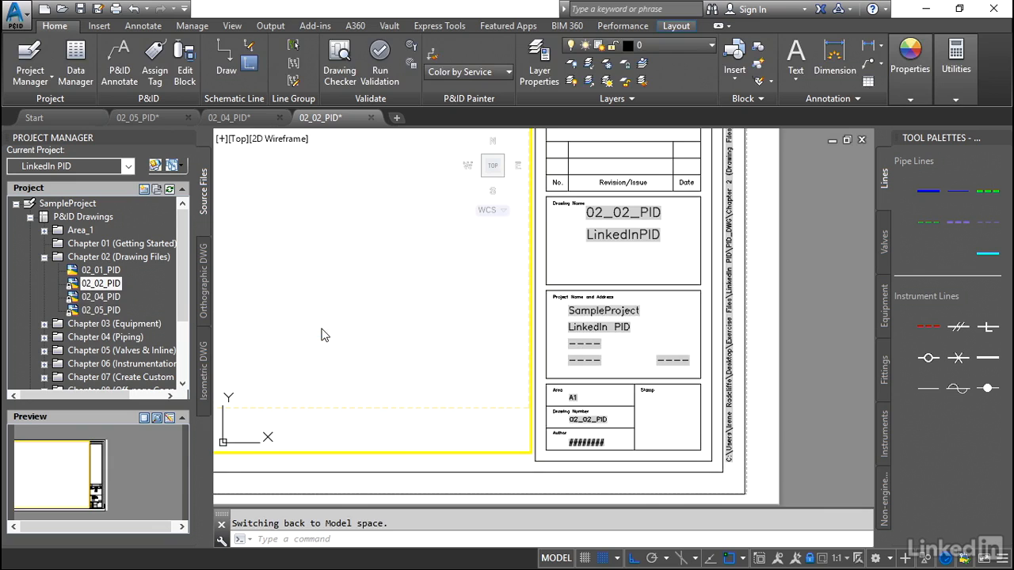
# Step: Switch back to the 02_05_PID drawing tab to view its updated title block
pyautogui.click(137, 117)
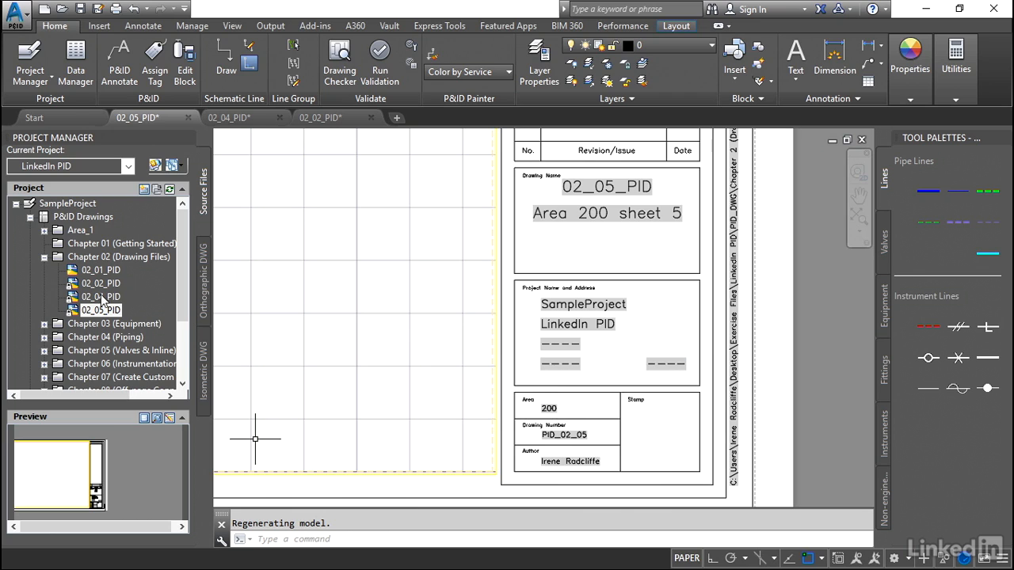
# Step: Enter Drawing Area 300 in 02_04_PID's properties, then regenerate the drawing
pyautogui.rightClick(100, 296)
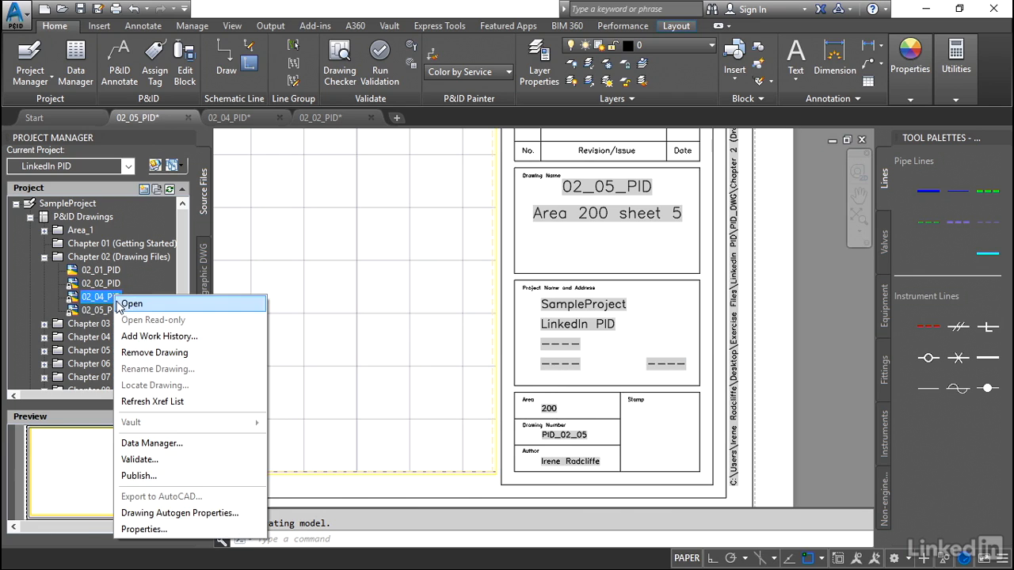
pyautogui.click(144, 529)
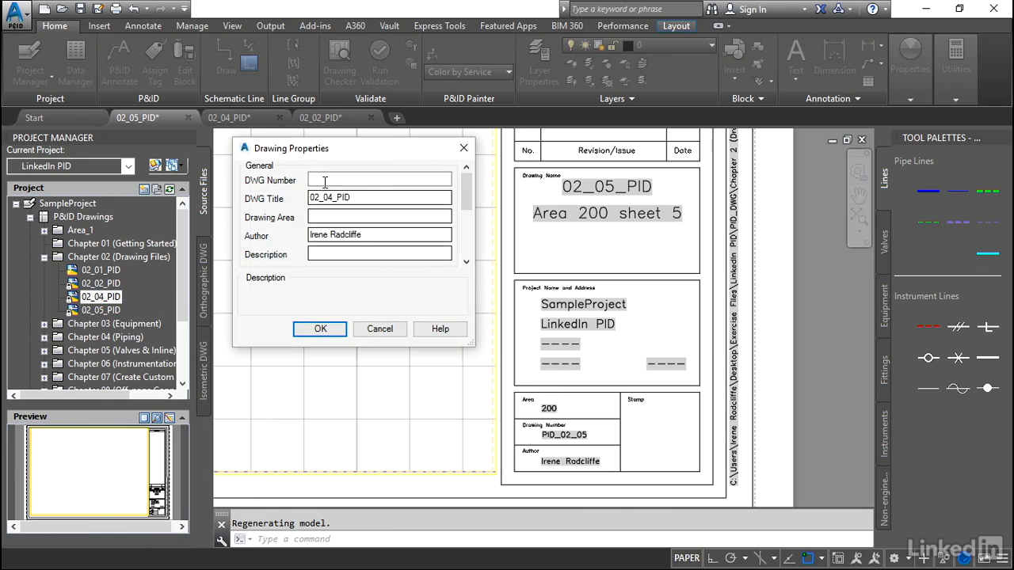
pyautogui.click(379, 216)
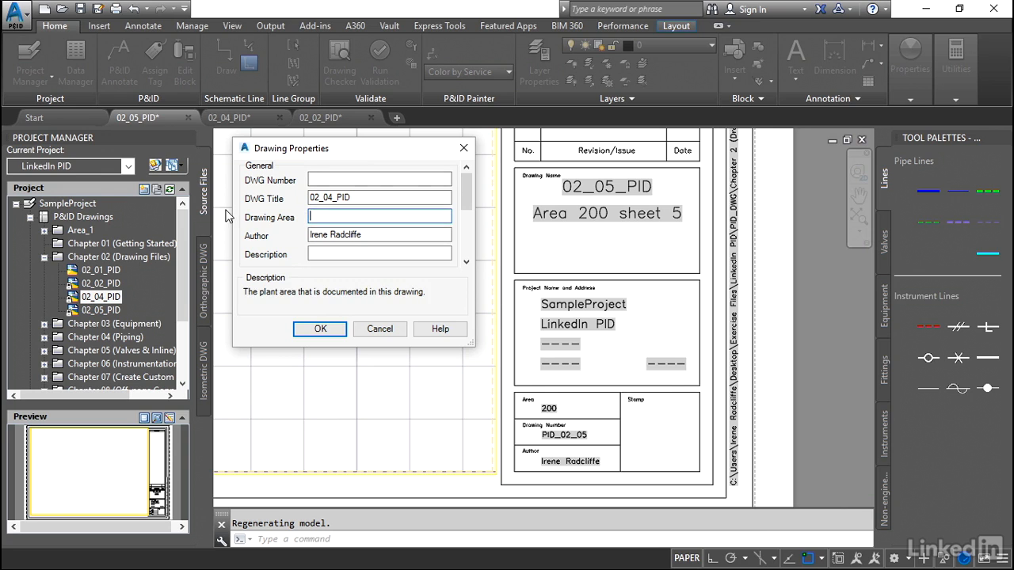
pyautogui.write('300')
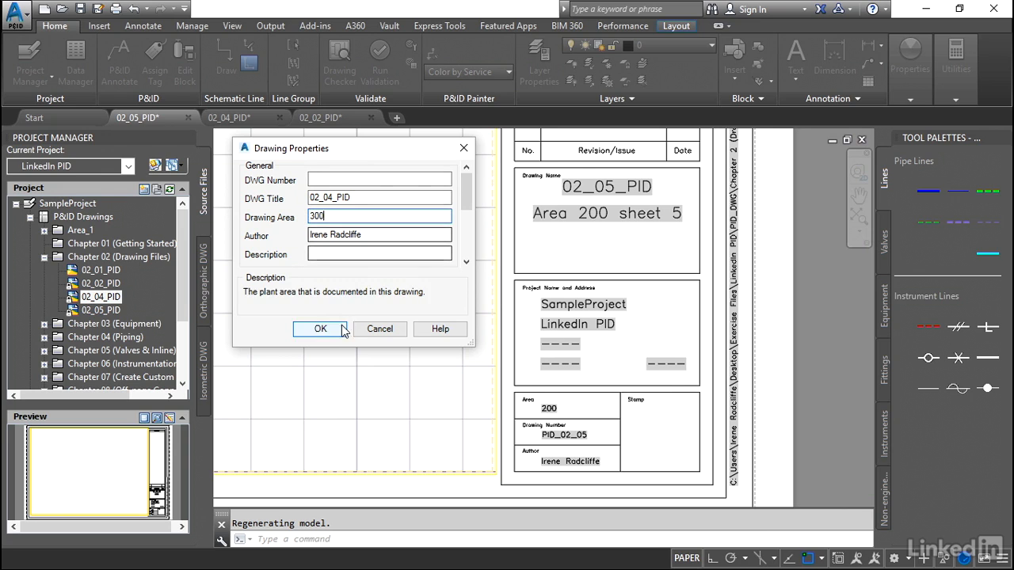
pyautogui.click(320, 328)
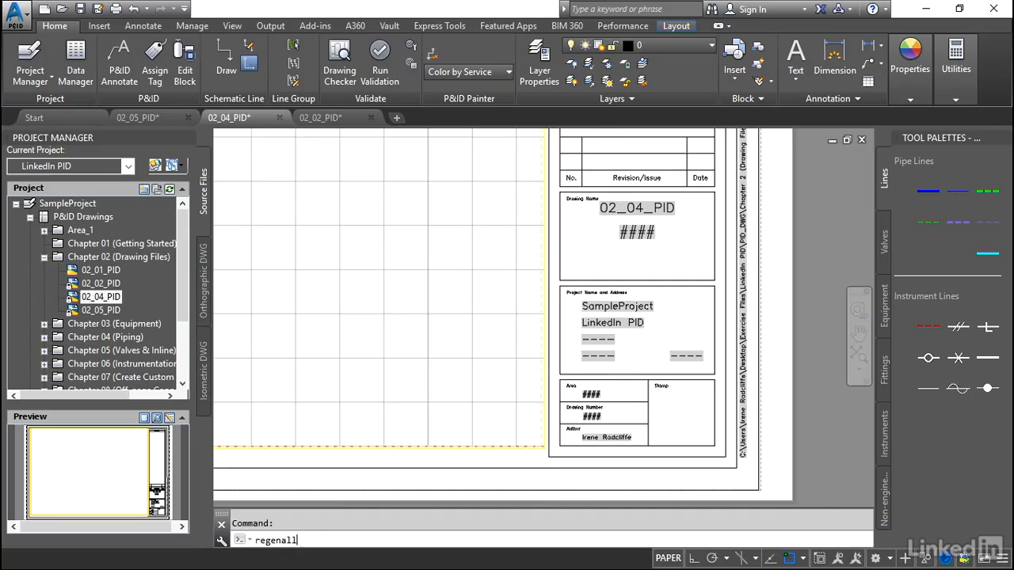
pyautogui.press('Return')
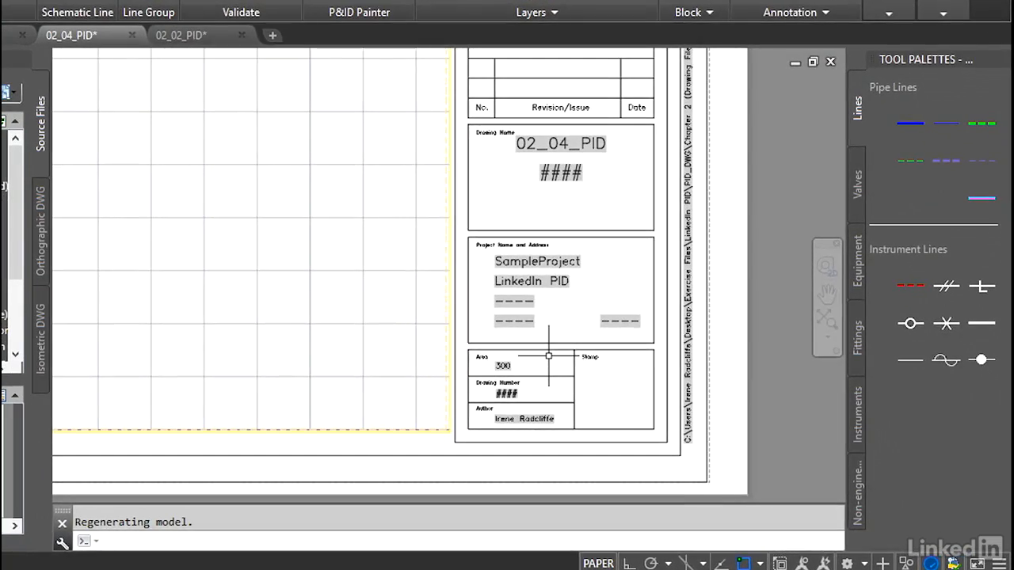